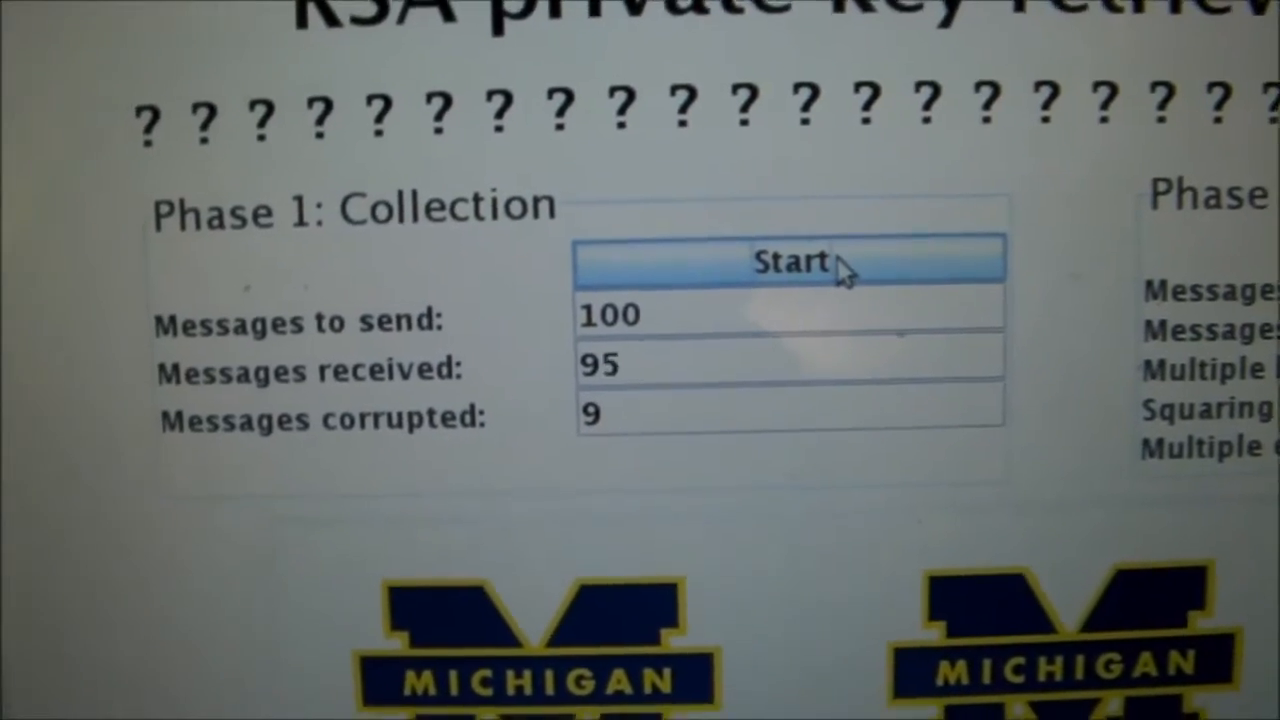
Start Phase 1 collection to gather signed messages from the target.
left_click(790, 262)
type("0")
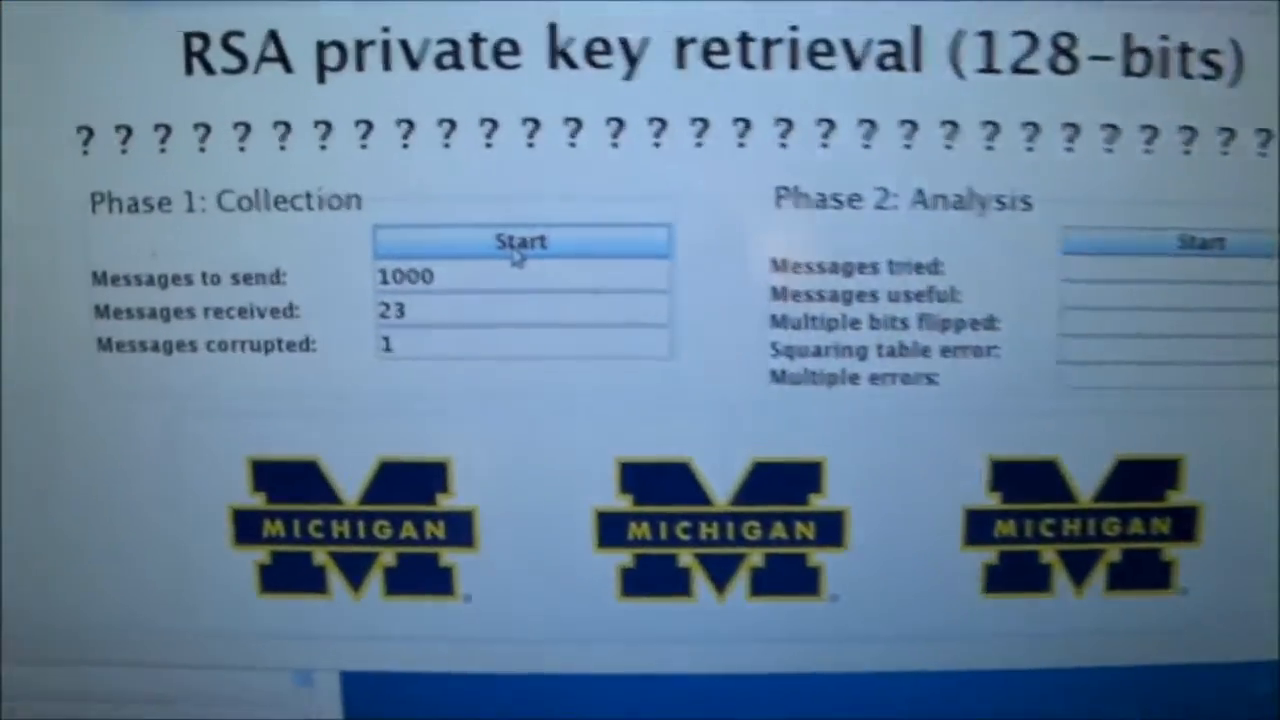
Collect the 1000 messages, then start Phase 2 analysis to recover key characters.
left_click(520, 240)
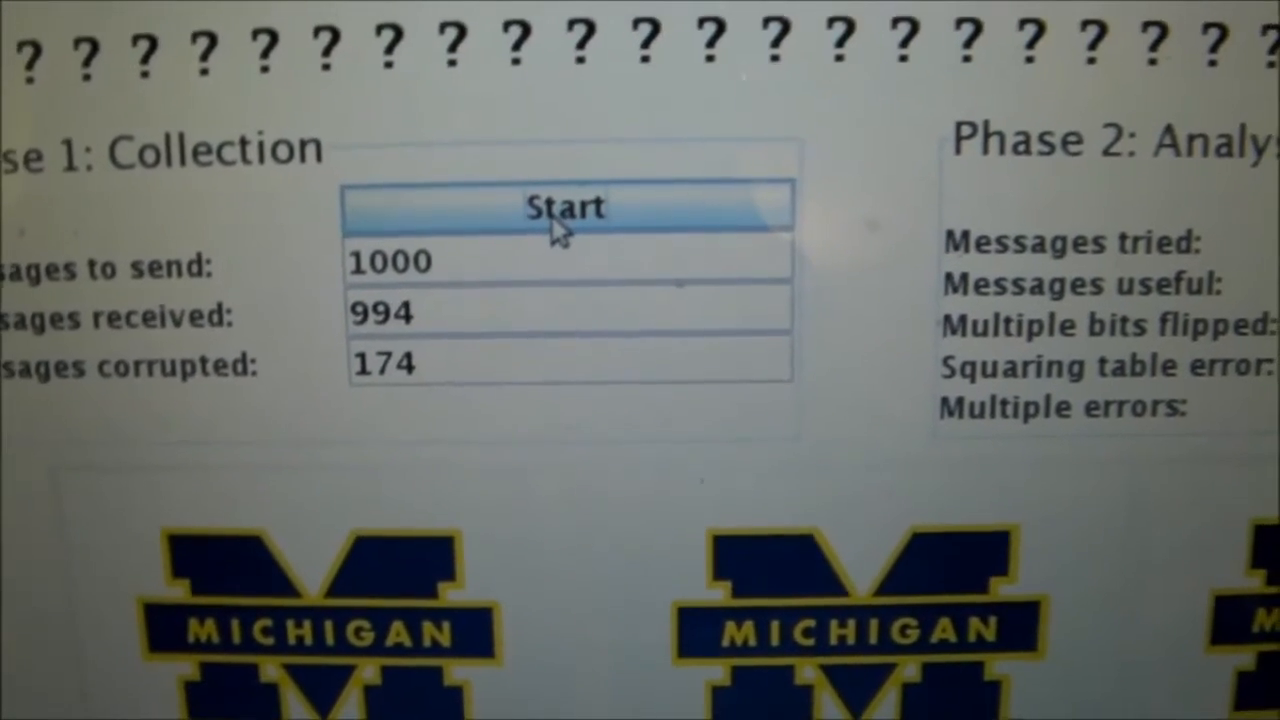
left_click(564, 206)
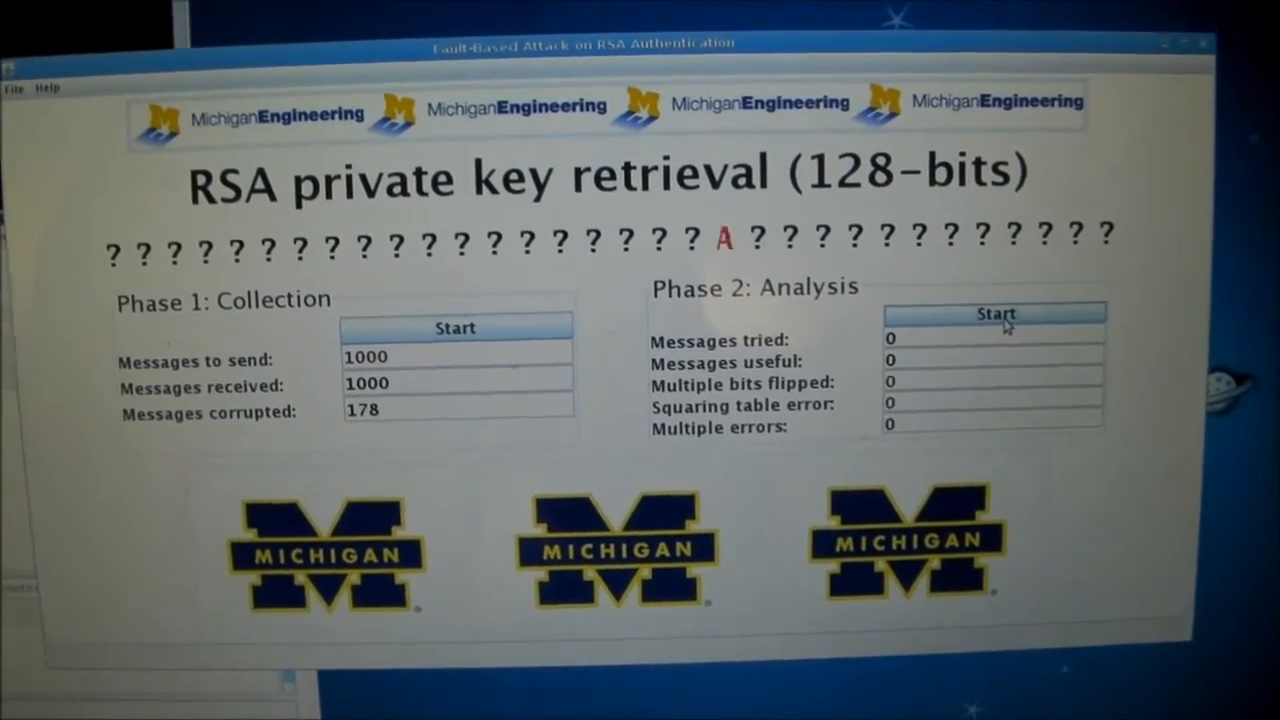
left_click(992, 312)
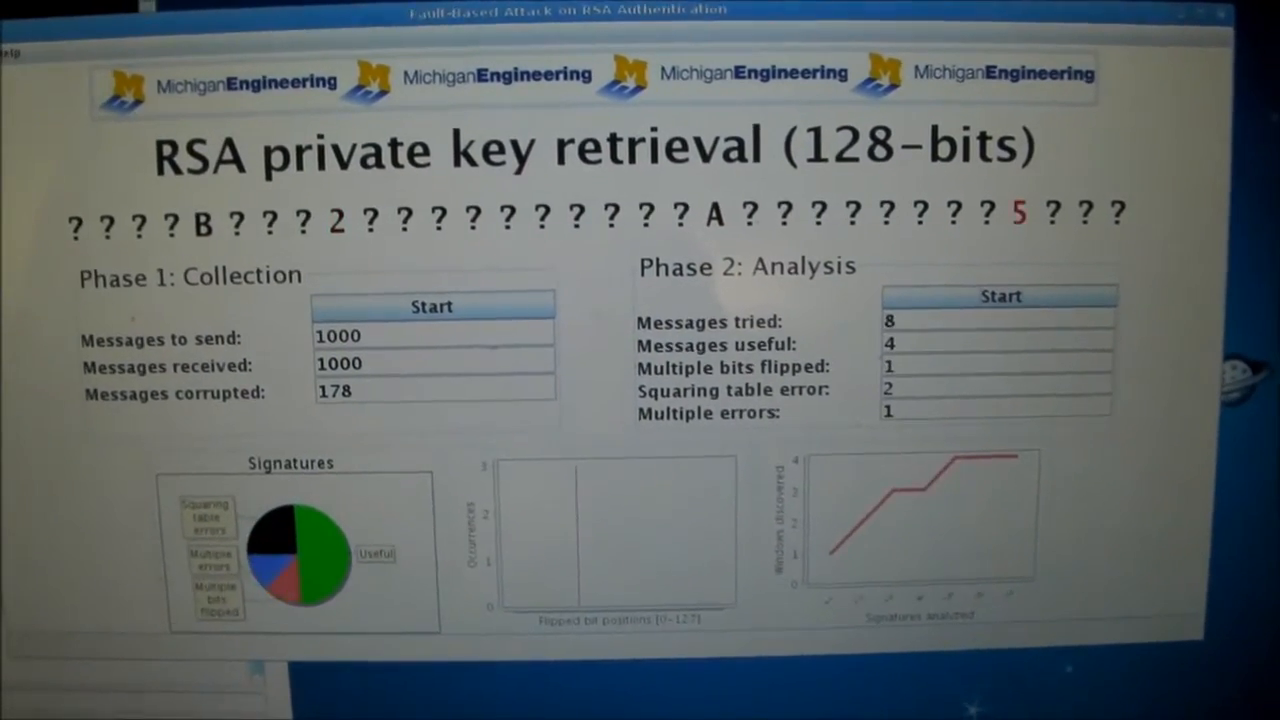